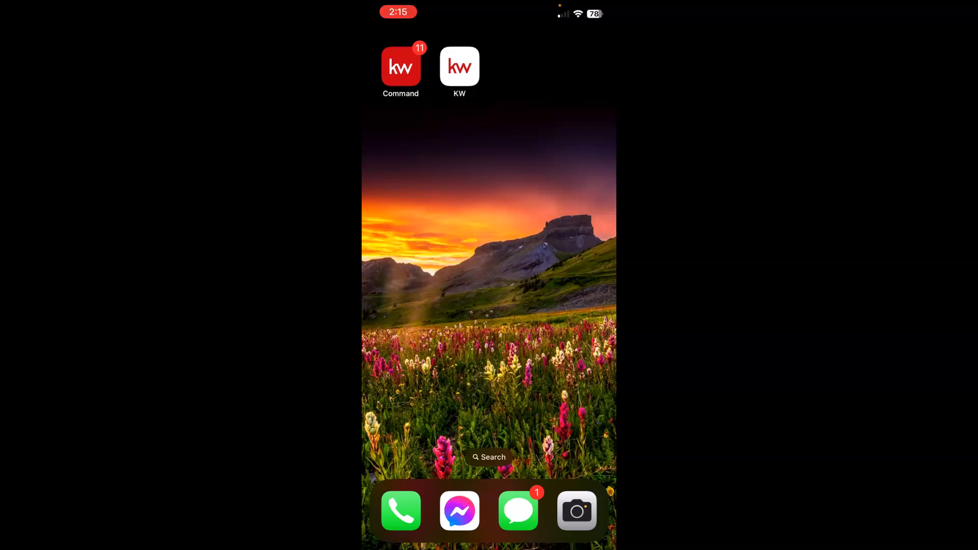
- Launch the Command app from the home screen to reach its dashboard
click(400, 67)
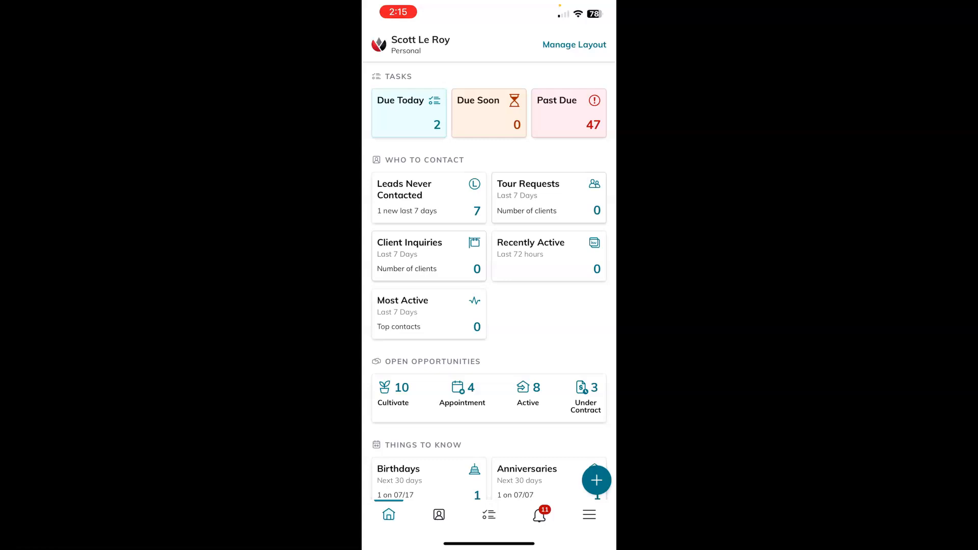
- Reveal the quick-add menu via the floating + button on the dashboard
click(377, 43)
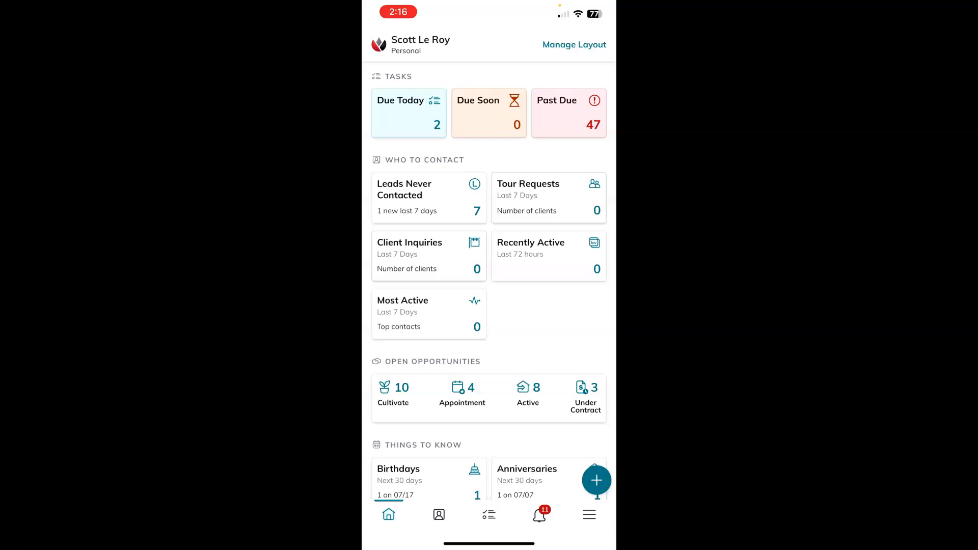
click(597, 480)
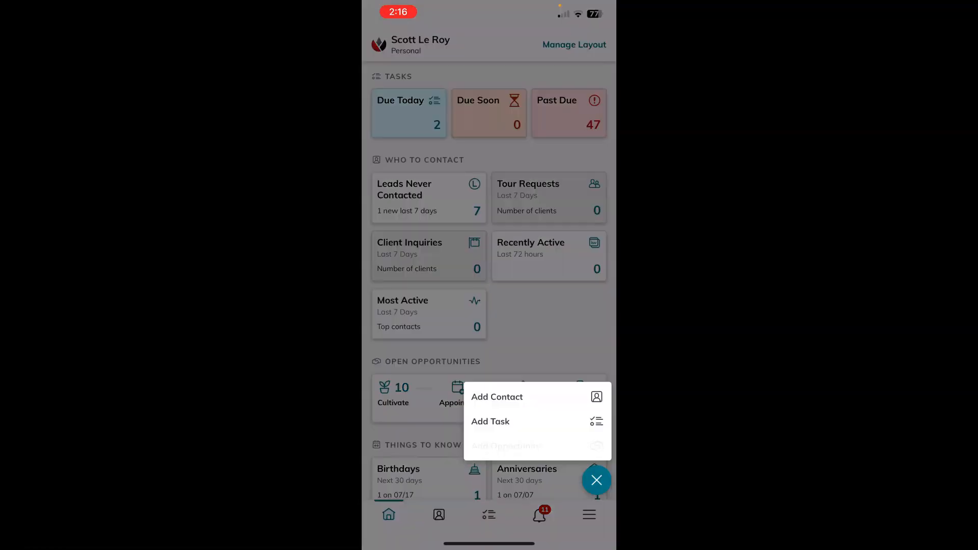
- Begin a new opportunity and set its type to Listing
click(507, 446)
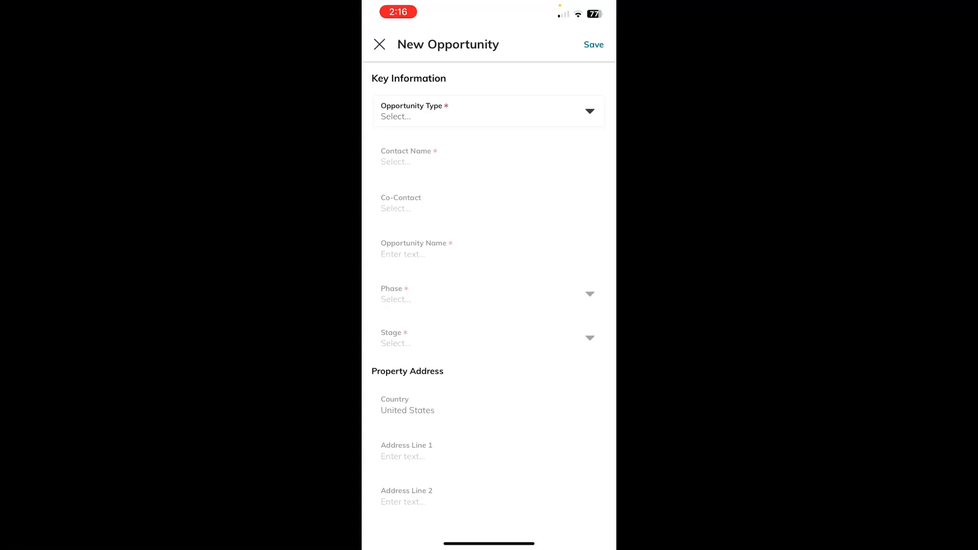
click(488, 111)
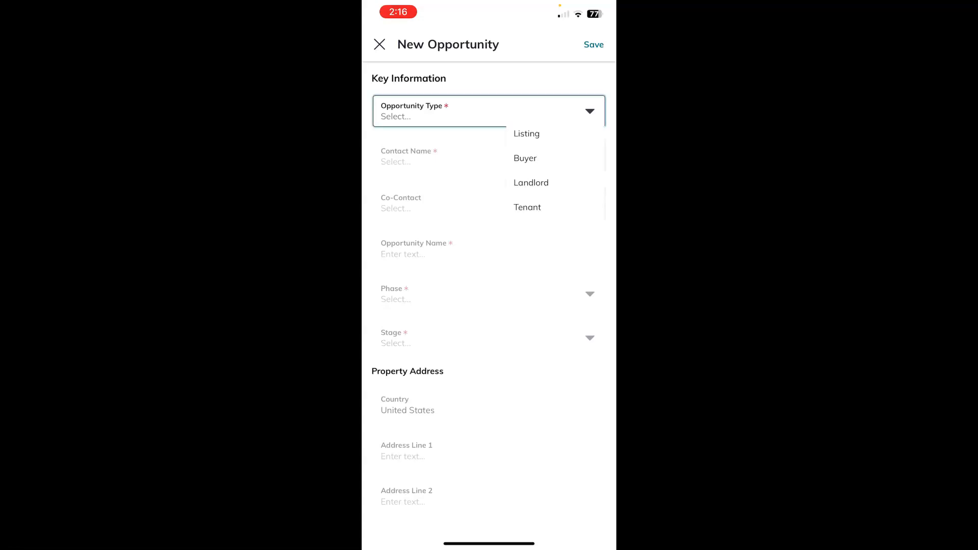
click(526, 133)
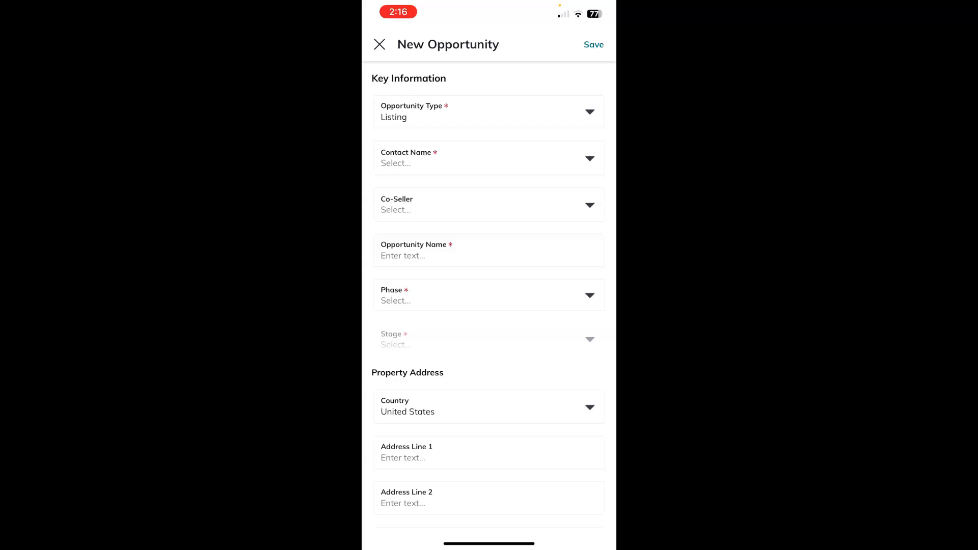
- Search the contacts for 'fake' and choose FAKE NAME as the opportunity's contact
click(488, 158)
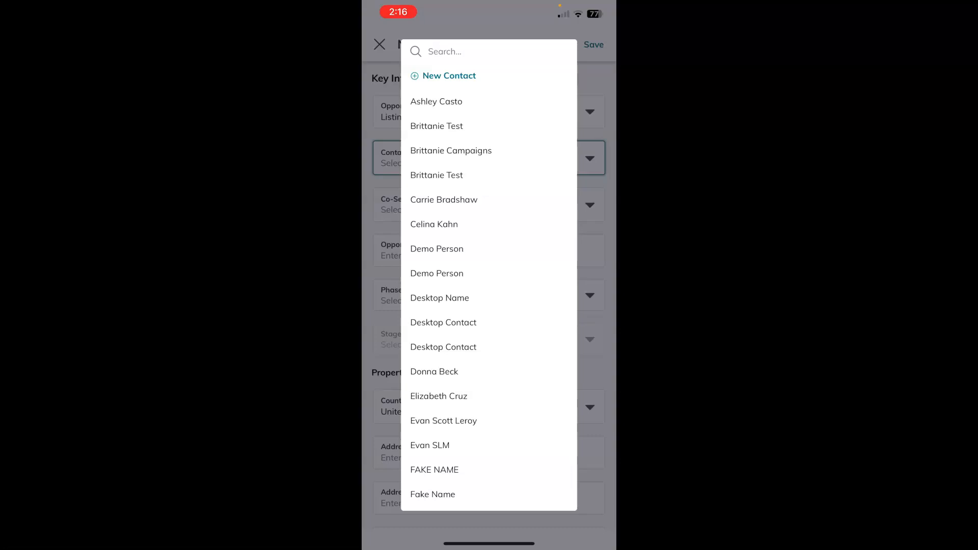
click(490, 51)
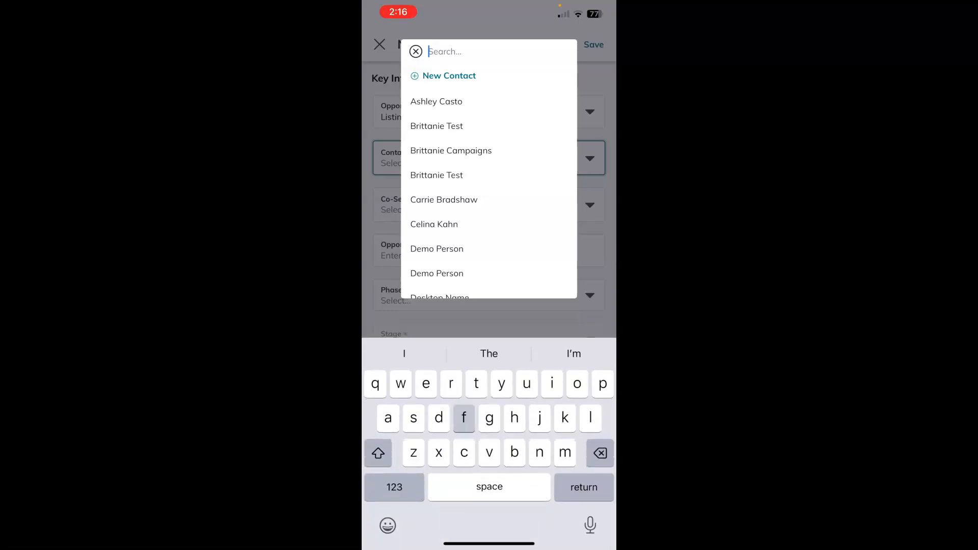
text(fake)
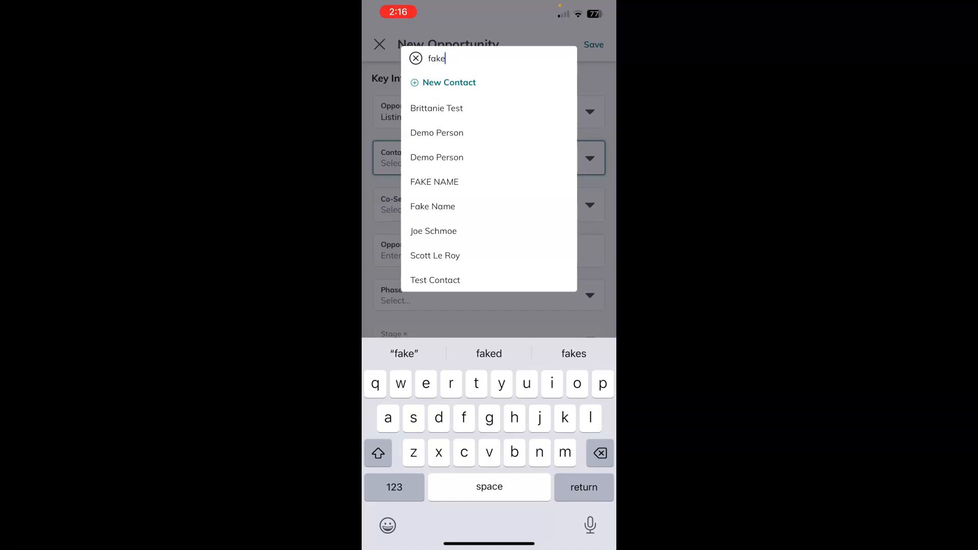
click(434, 181)
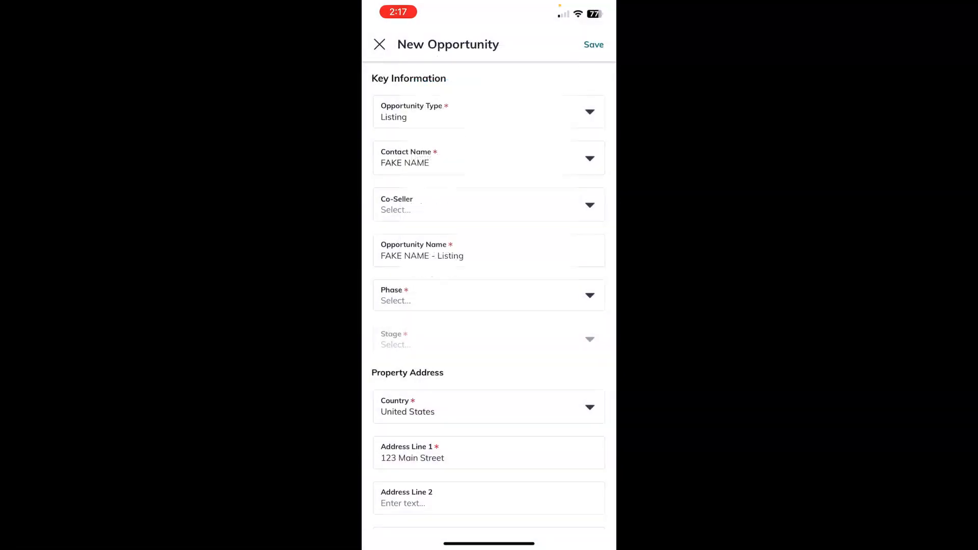
- Set the phase to Appointment and the stage to At Appointment With Clients
click(488, 296)
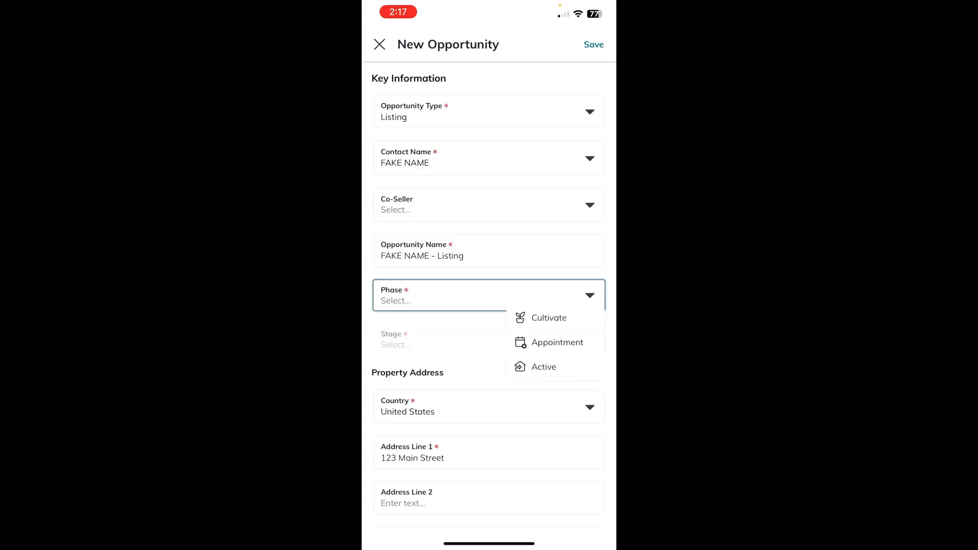
click(557, 343)
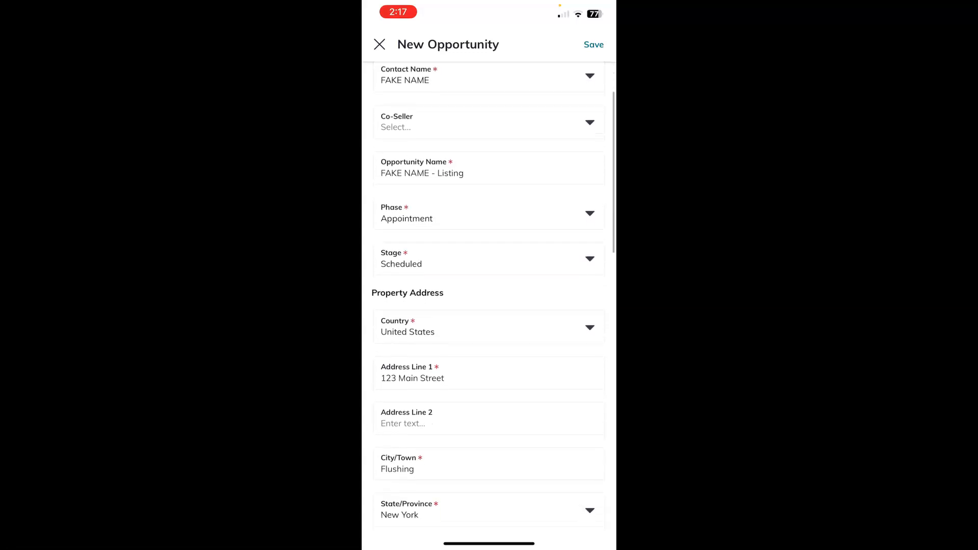
click(488, 258)
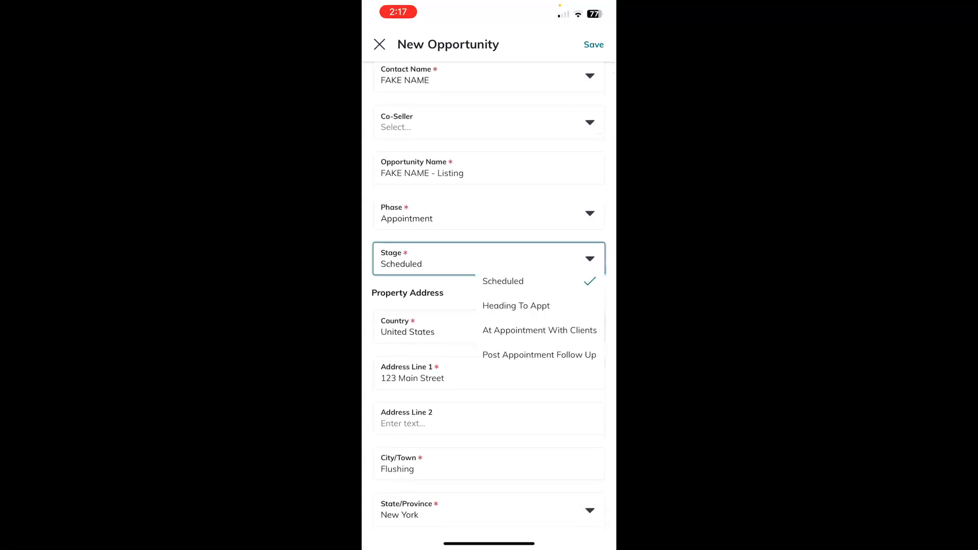
click(539, 331)
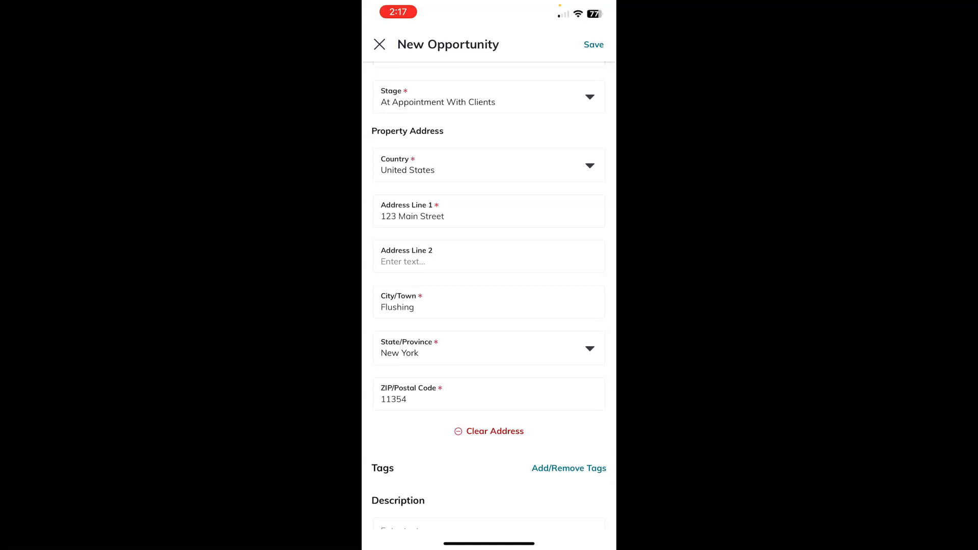
- Replace the property address with 777 South Faker Street, Clarendon, Texas 79226 via the autofill suggestion
click(488, 431)
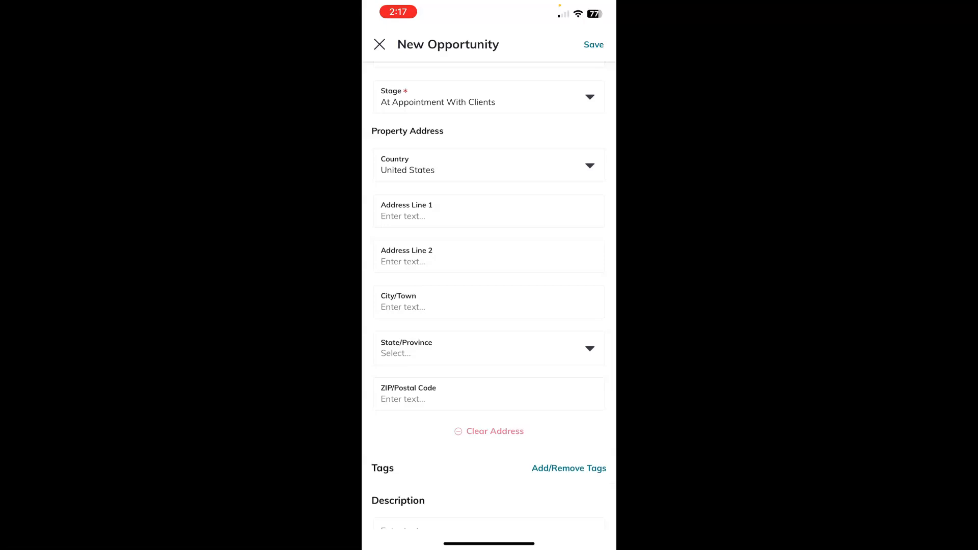
click(489, 211)
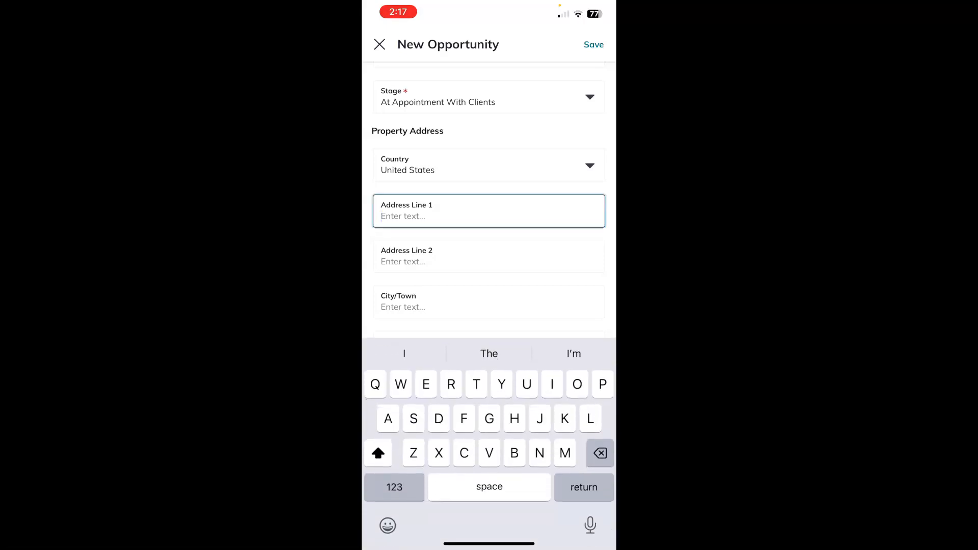
click(394, 487)
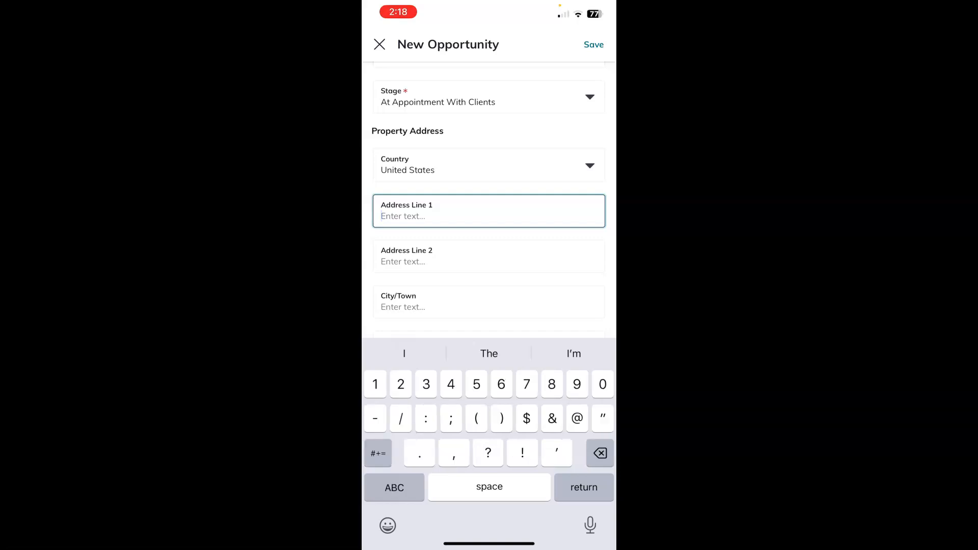
text(777)
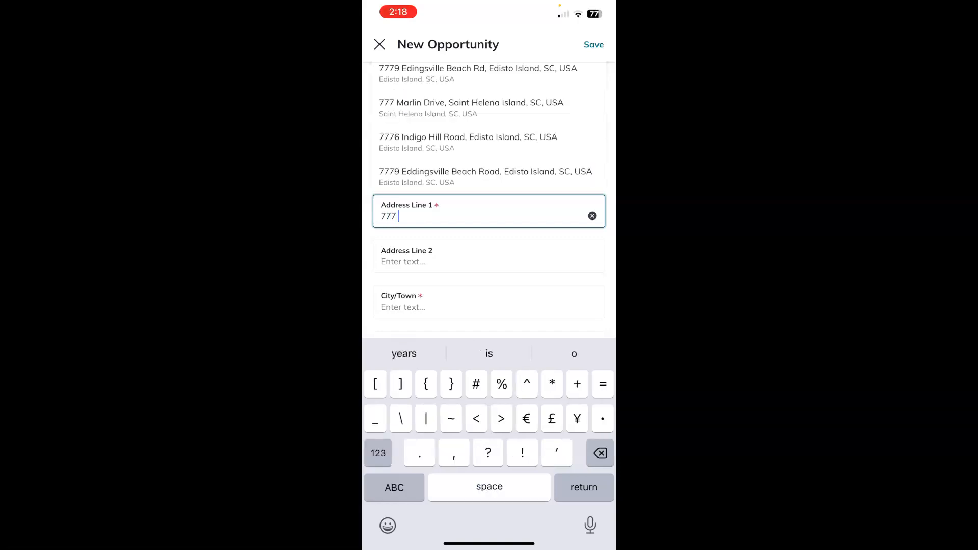
text(Fak)
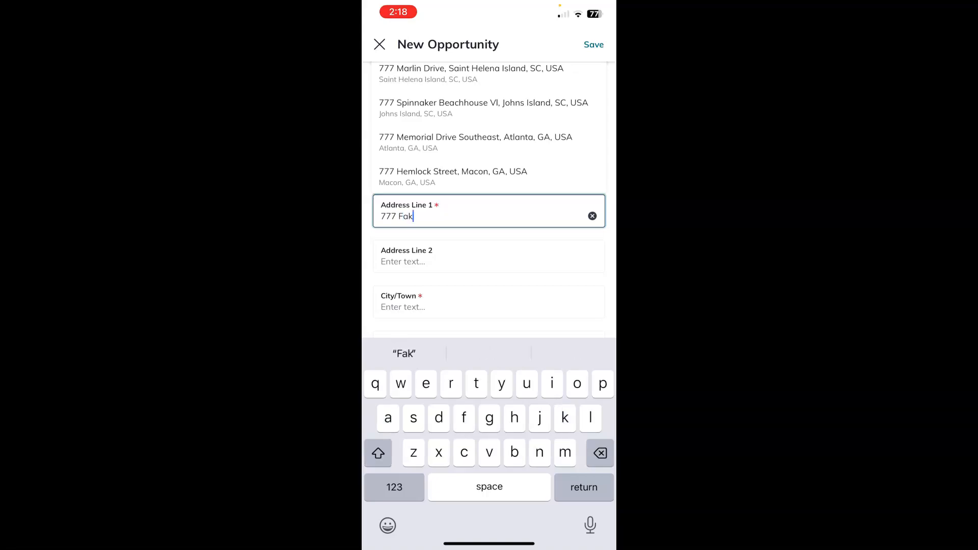
text(e)
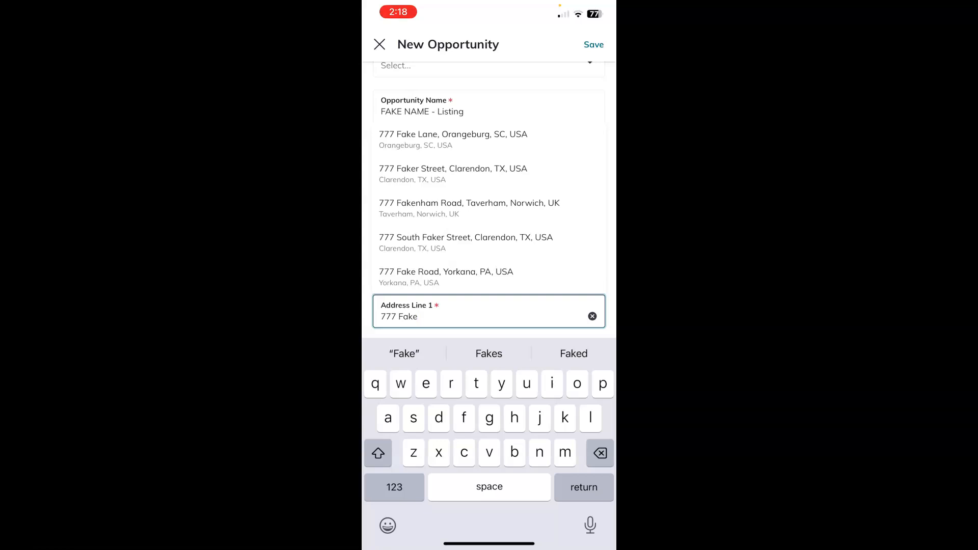
click(465, 242)
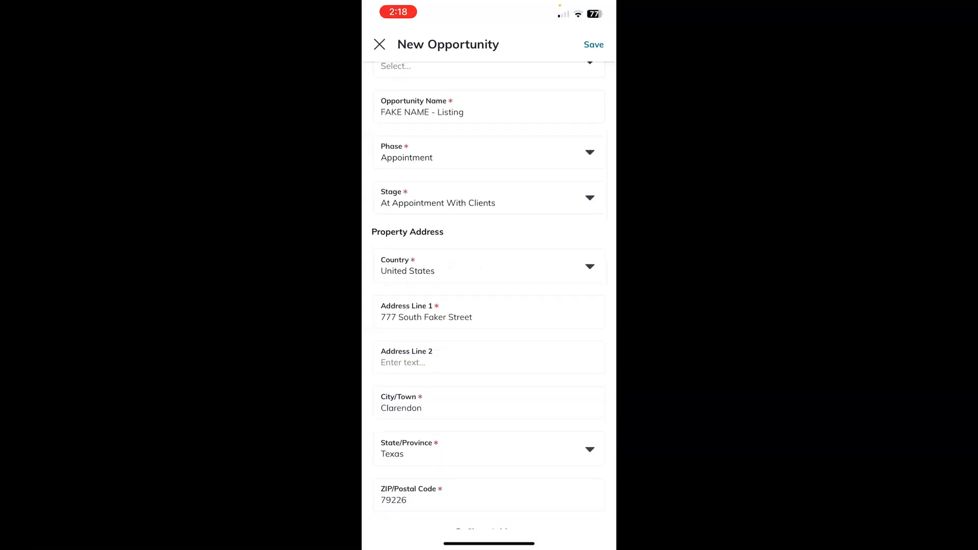
scroll(up, 3)
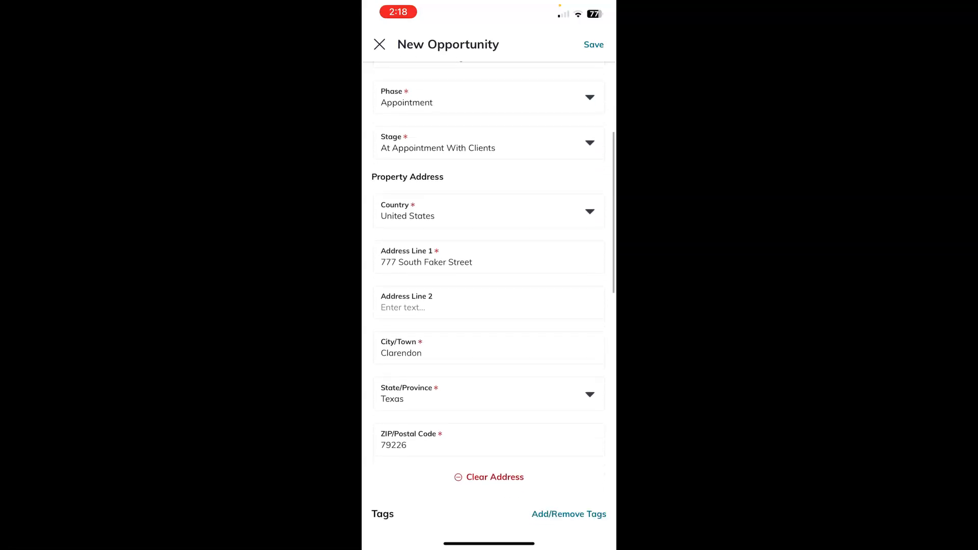
scroll(down, 3)
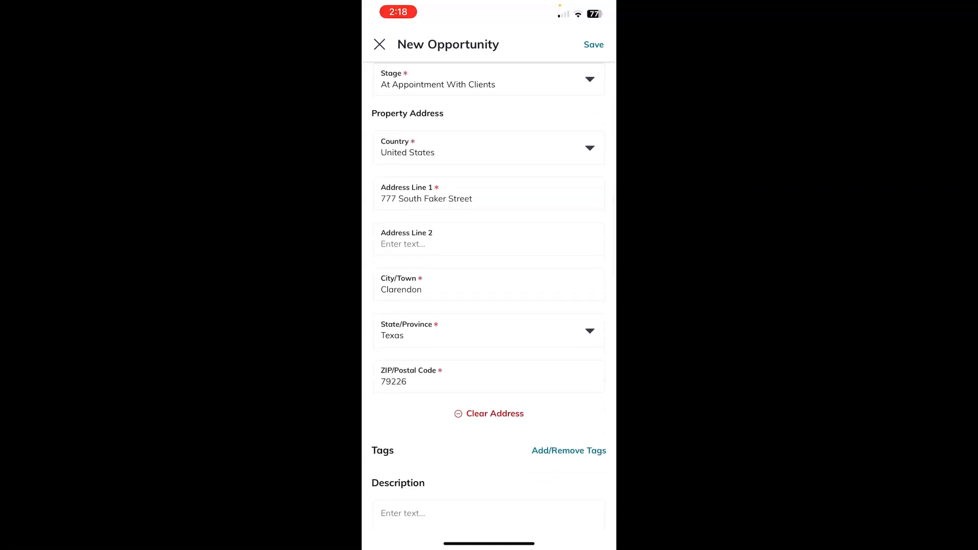
scroll(down, 3)
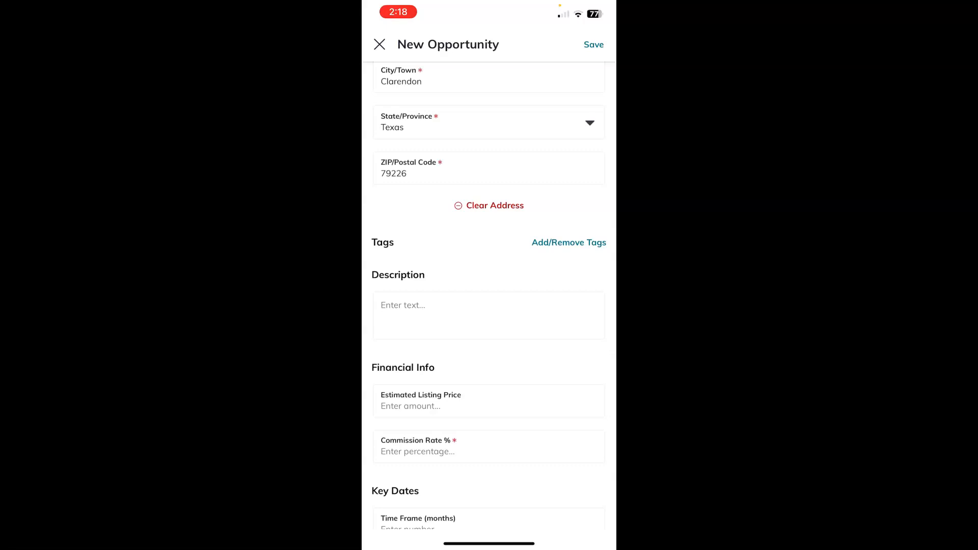
- Apply the Listing and Seller tags to the opportunity
click(568, 242)
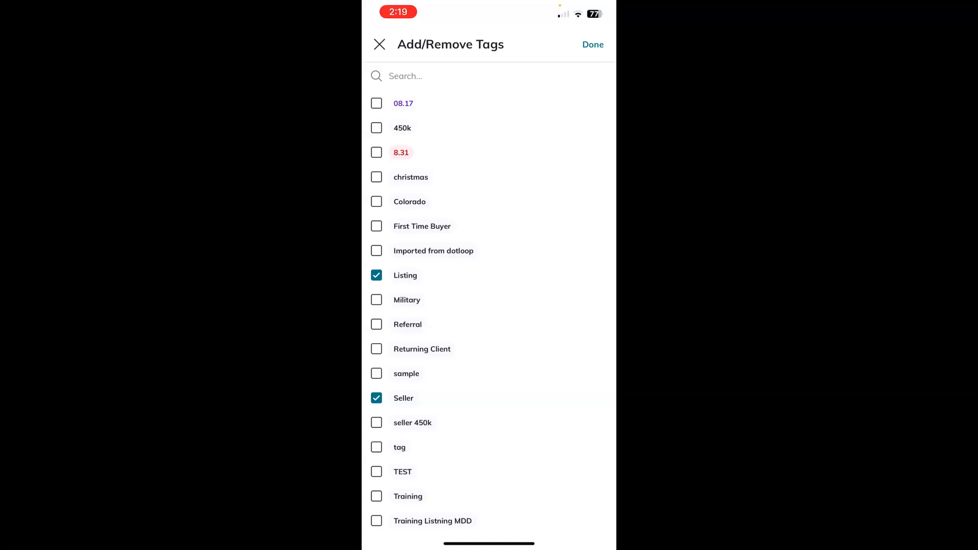
click(592, 44)
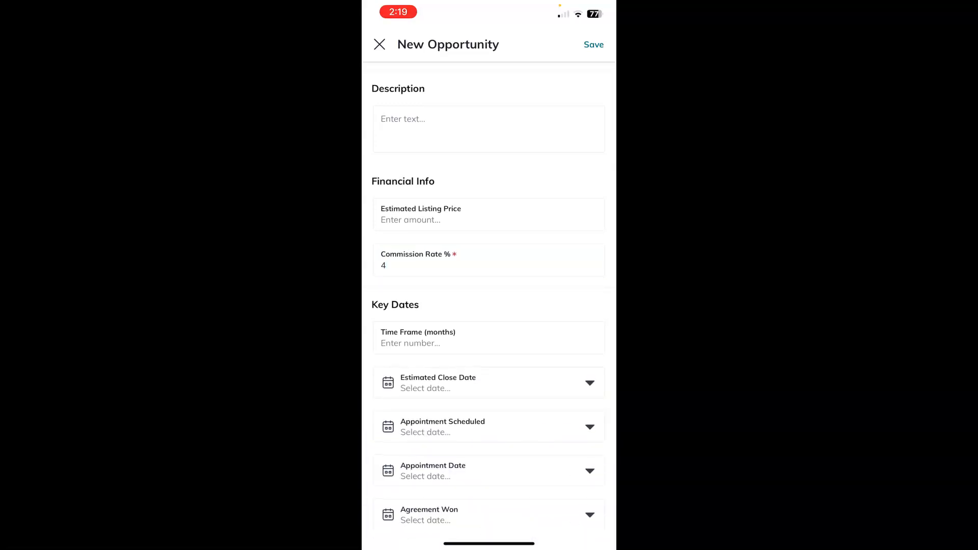
- Choose Orlando SW as the market center under Ownership
scroll(down, 3)
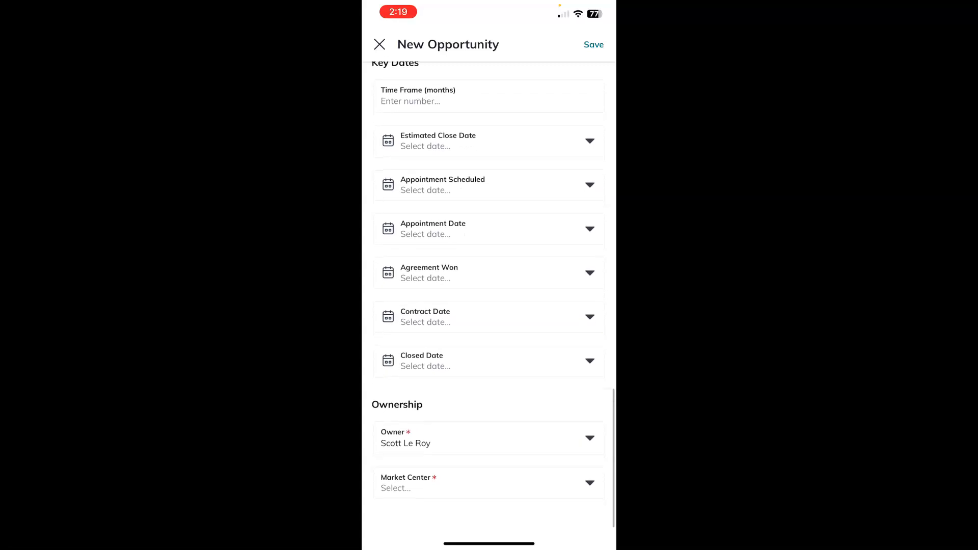
scroll(up, 3)
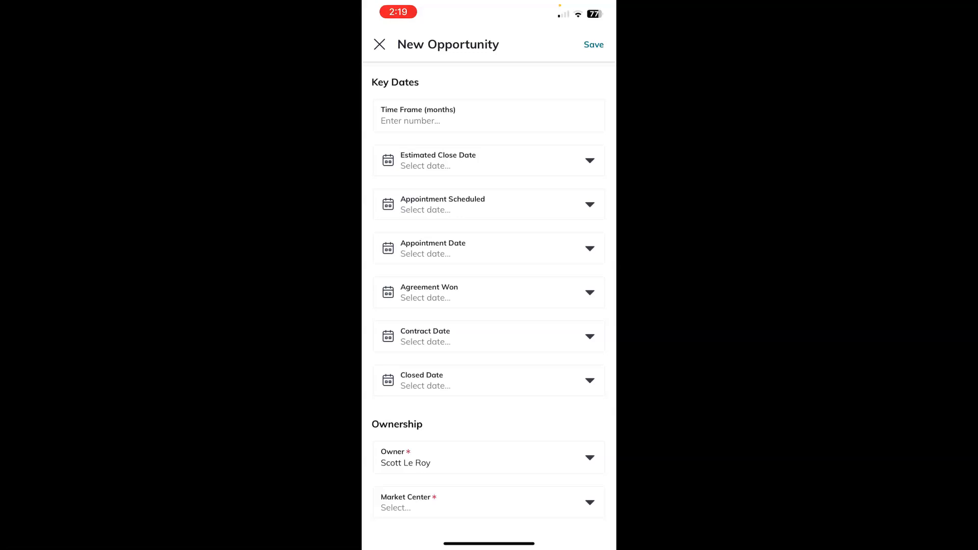
click(488, 502)
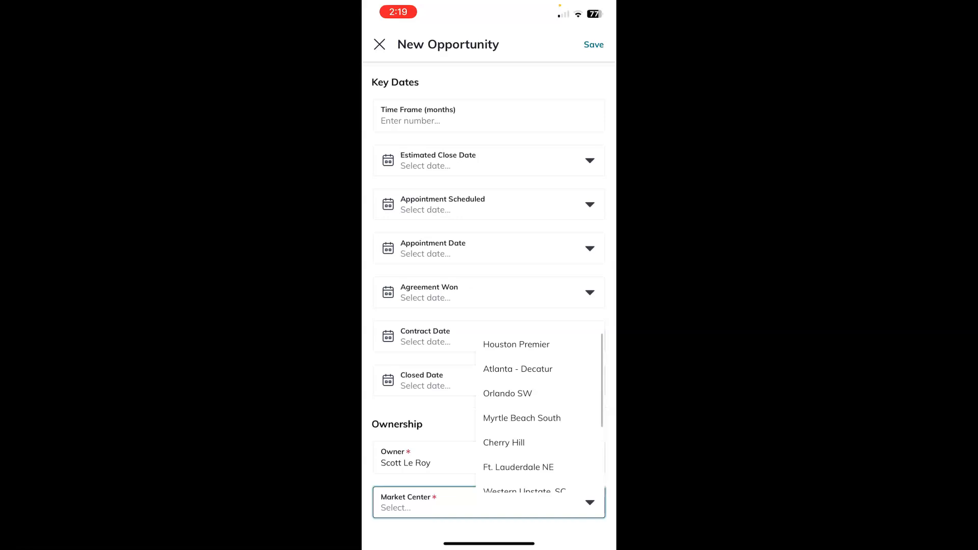
scroll(down, 3)
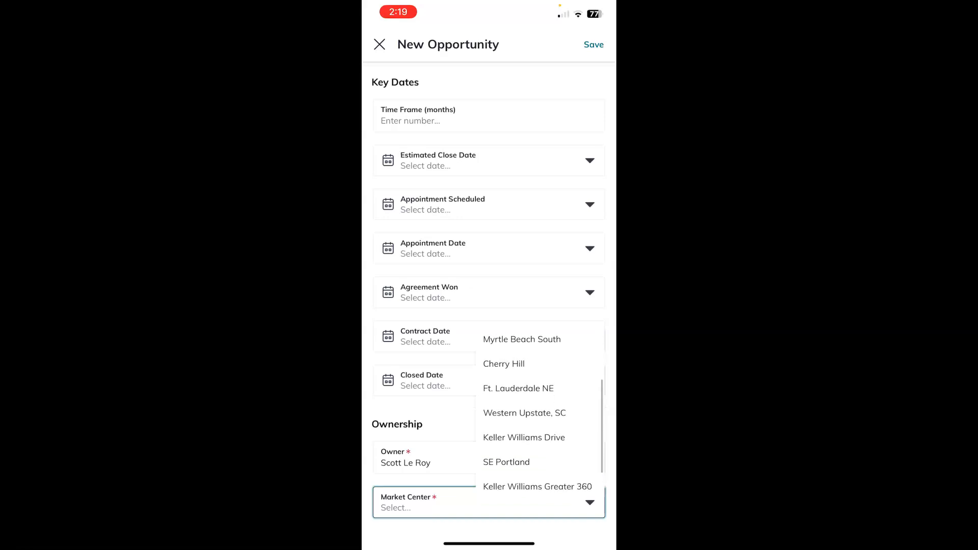
scroll(up, 3)
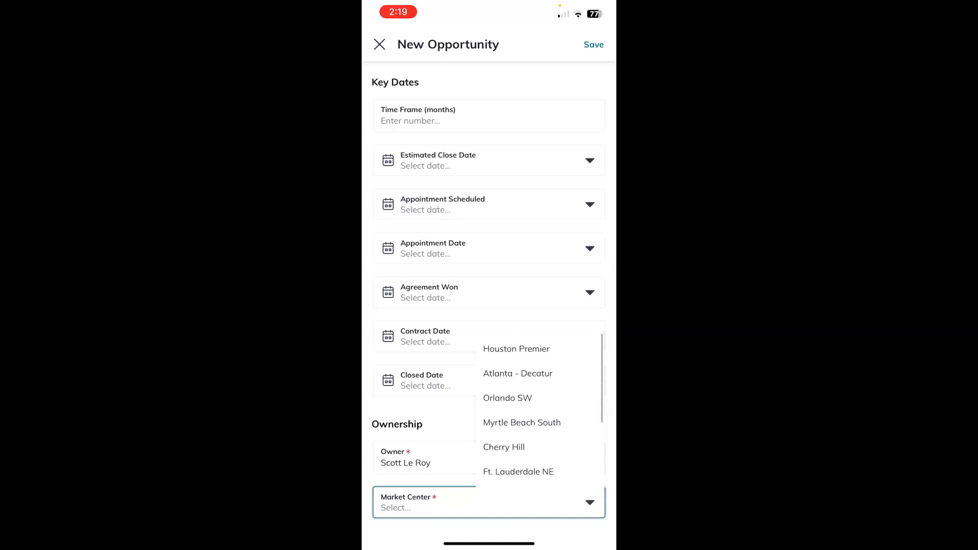
click(508, 399)
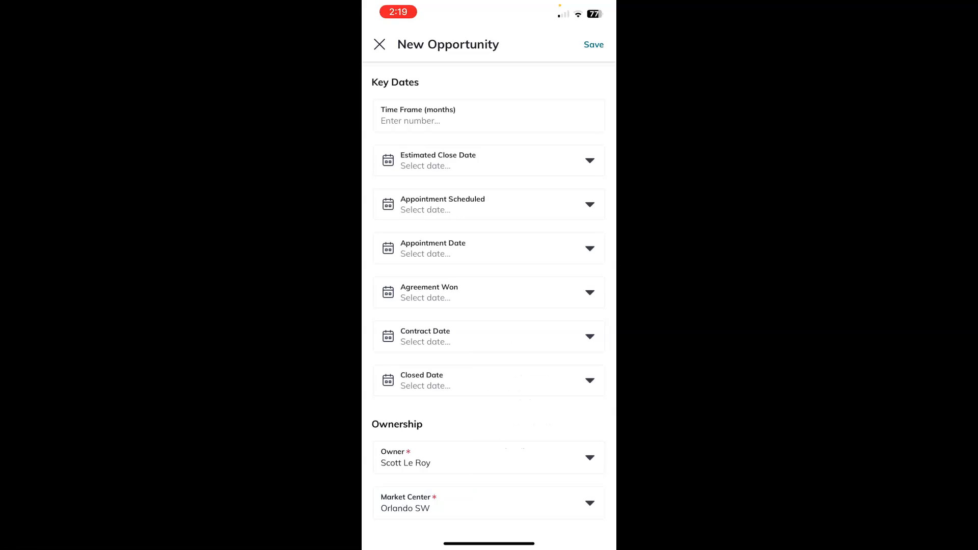
scroll(up, 3)
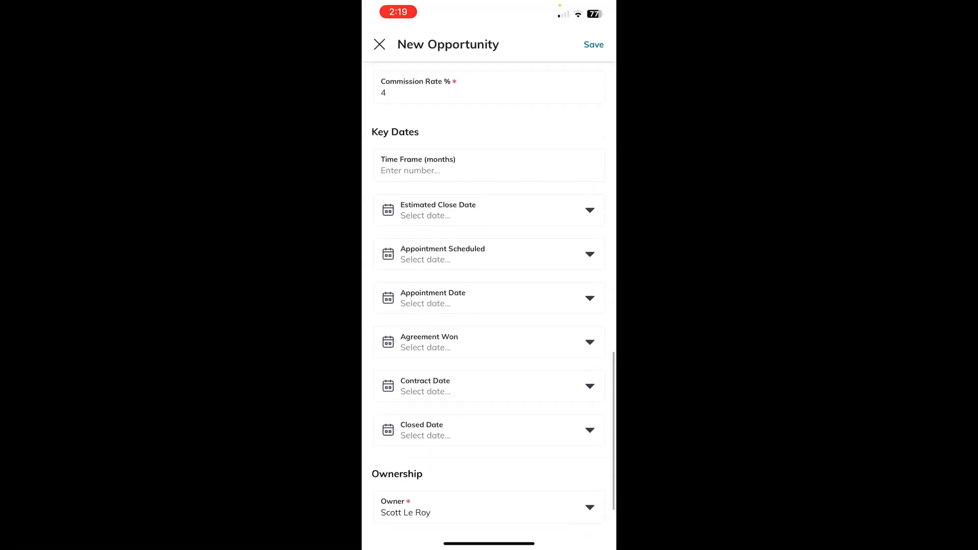
- Save the FAKE NAME - Listing opportunity so its details page opens
scroll(up, 3)
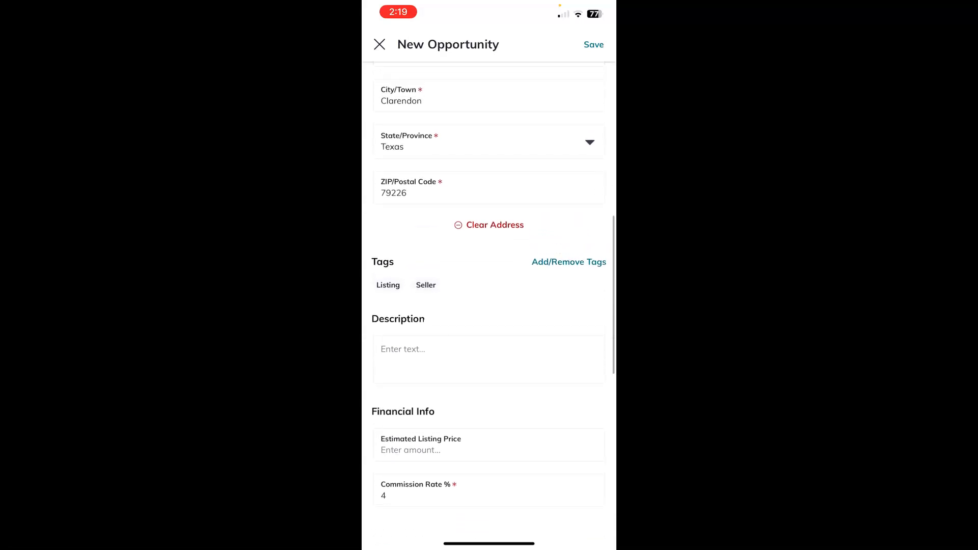
scroll(up, 3)
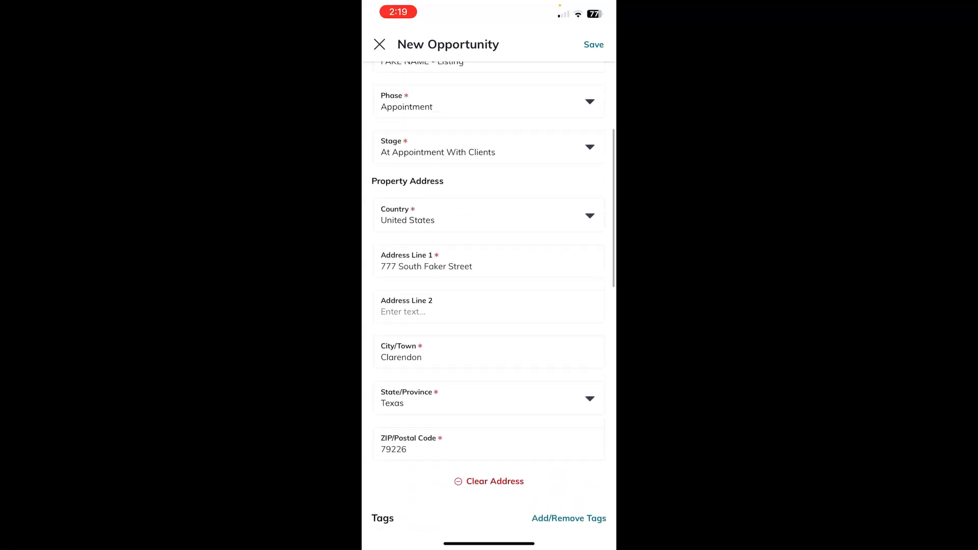
scroll(up, 3)
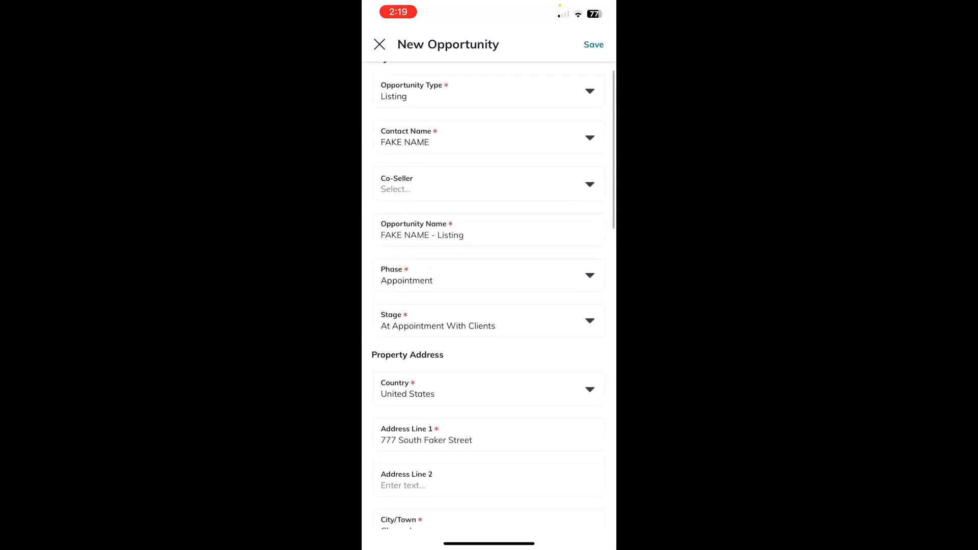
click(592, 44)
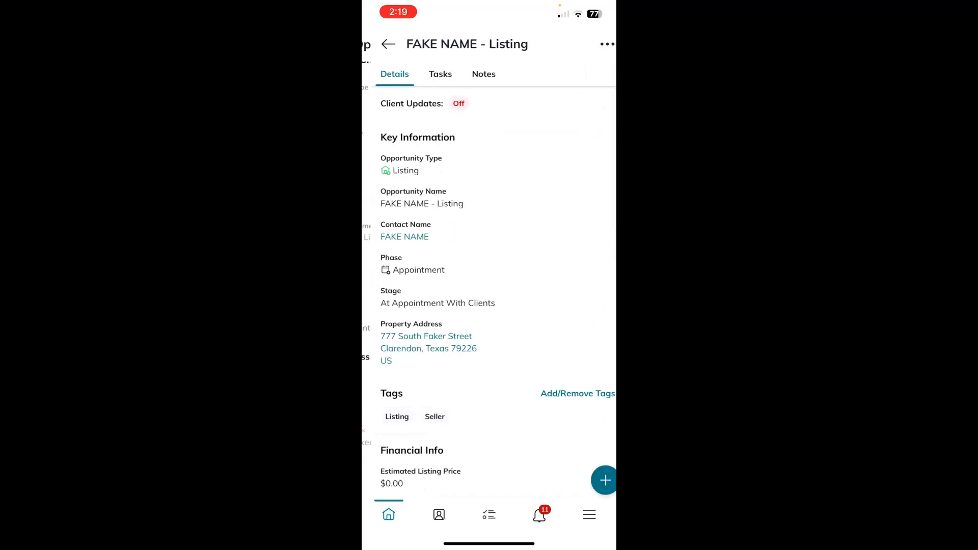
click(604, 480)
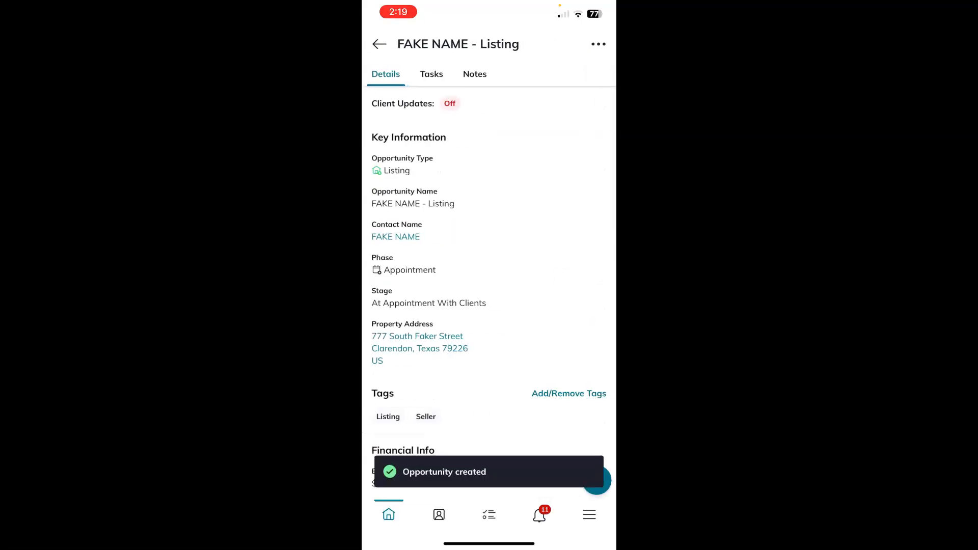